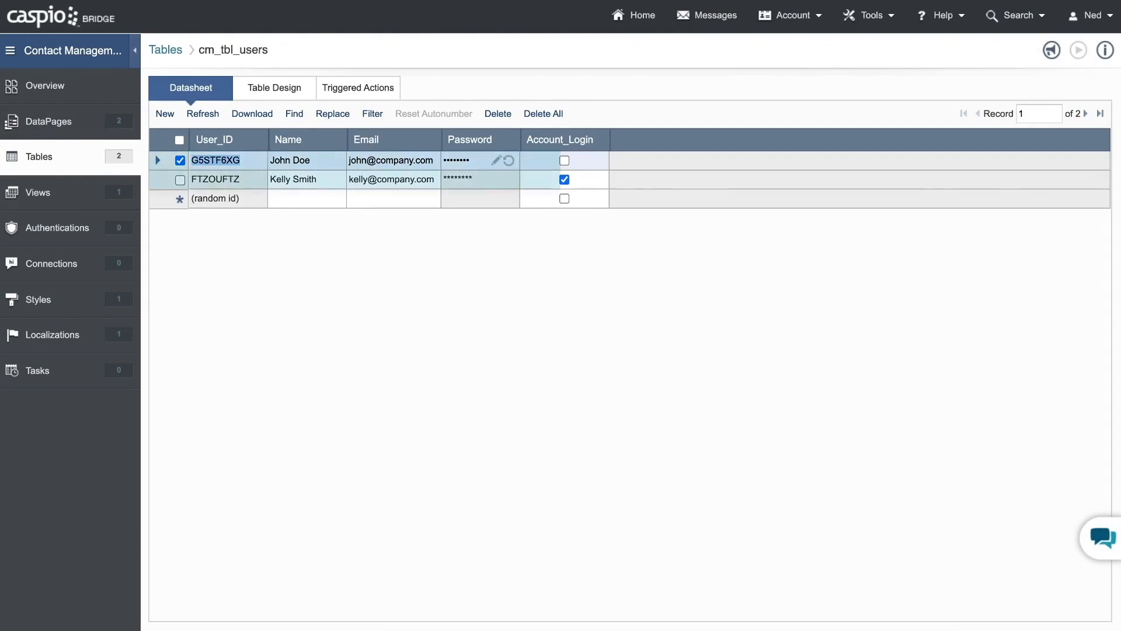
Leave the users table and open the app's empty Authentications list
{"action": "left_click", "coordinate": [564, 178]}
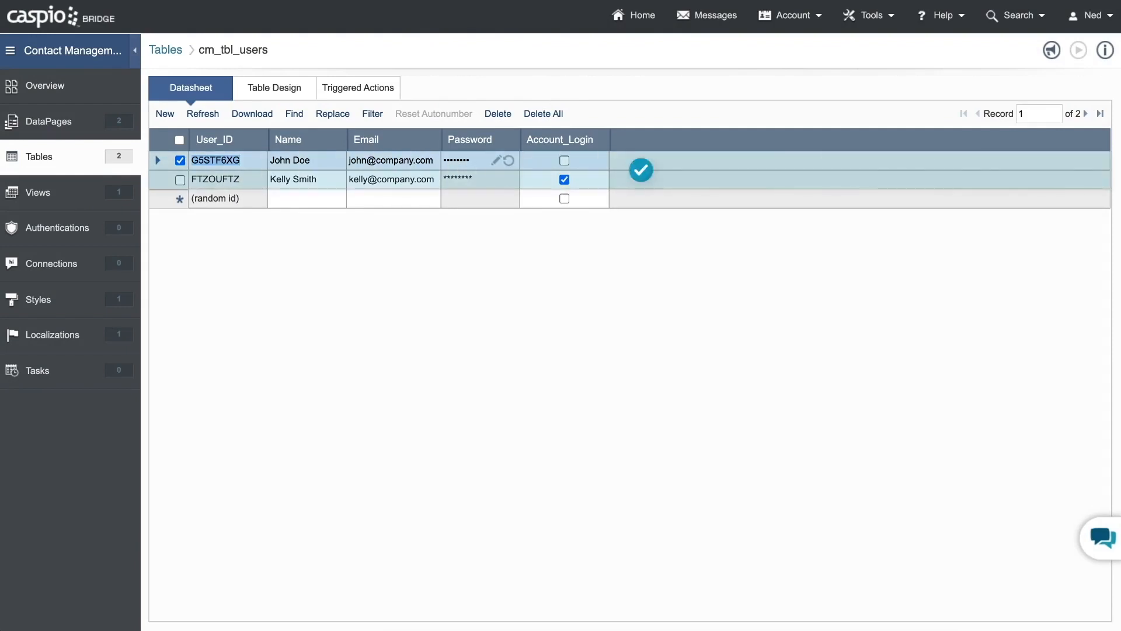
{"action": "left_click", "coordinate": [38, 192]}
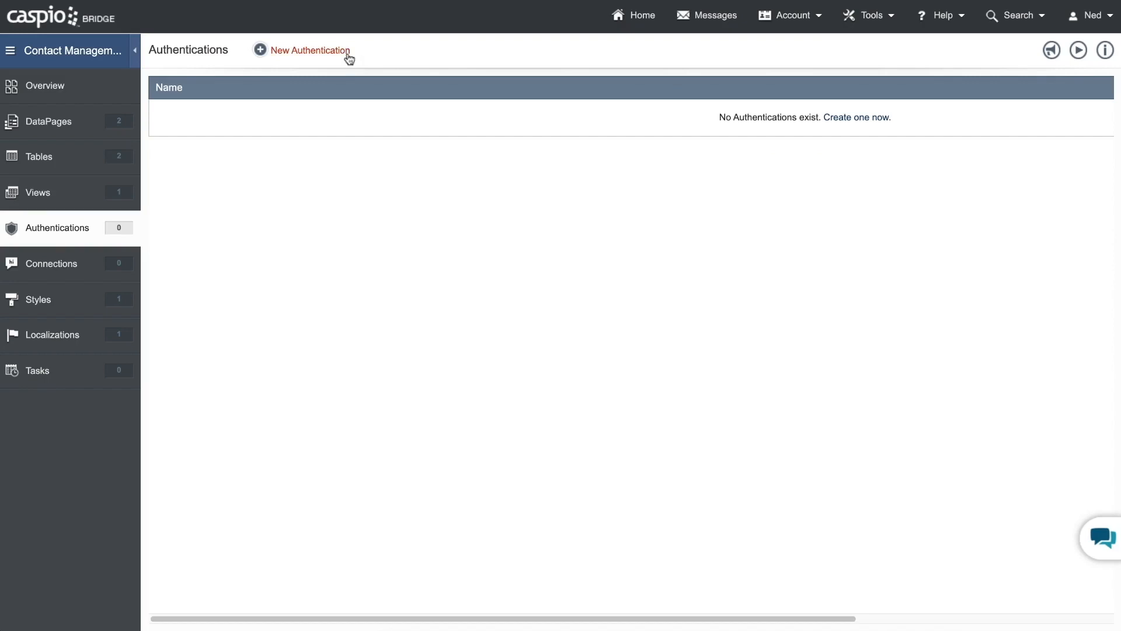
Start a new authentication on filter_active_users and choose the Custom setup option
{"action": "left_click", "coordinate": [309, 51]}
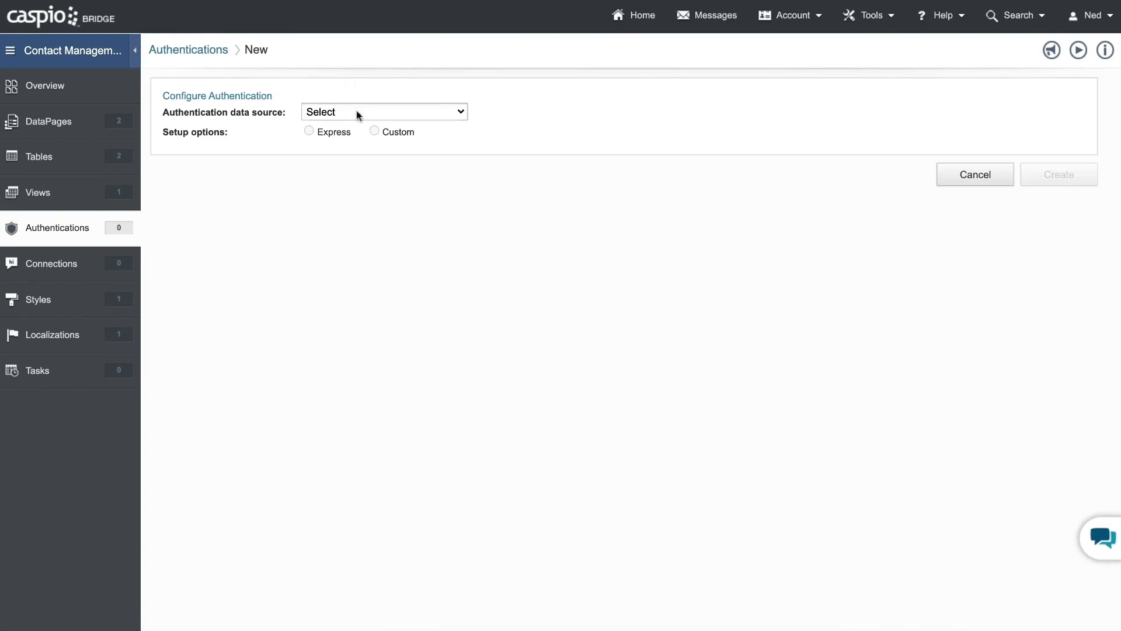
{"action": "left_click", "coordinate": [384, 112]}
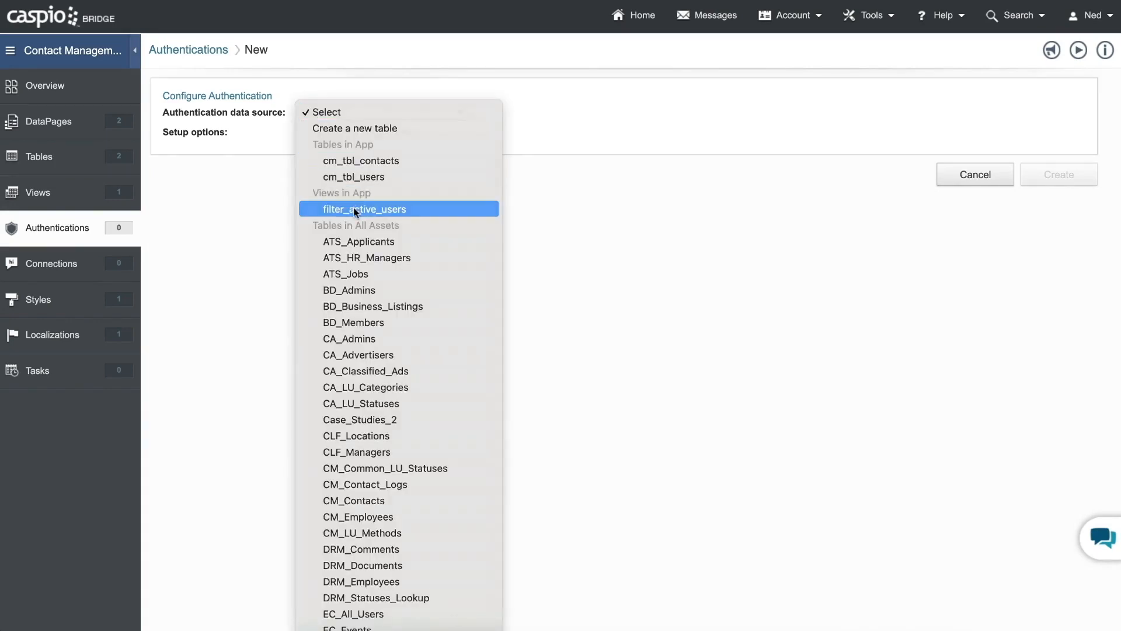
{"action": "left_click", "coordinate": [365, 209]}
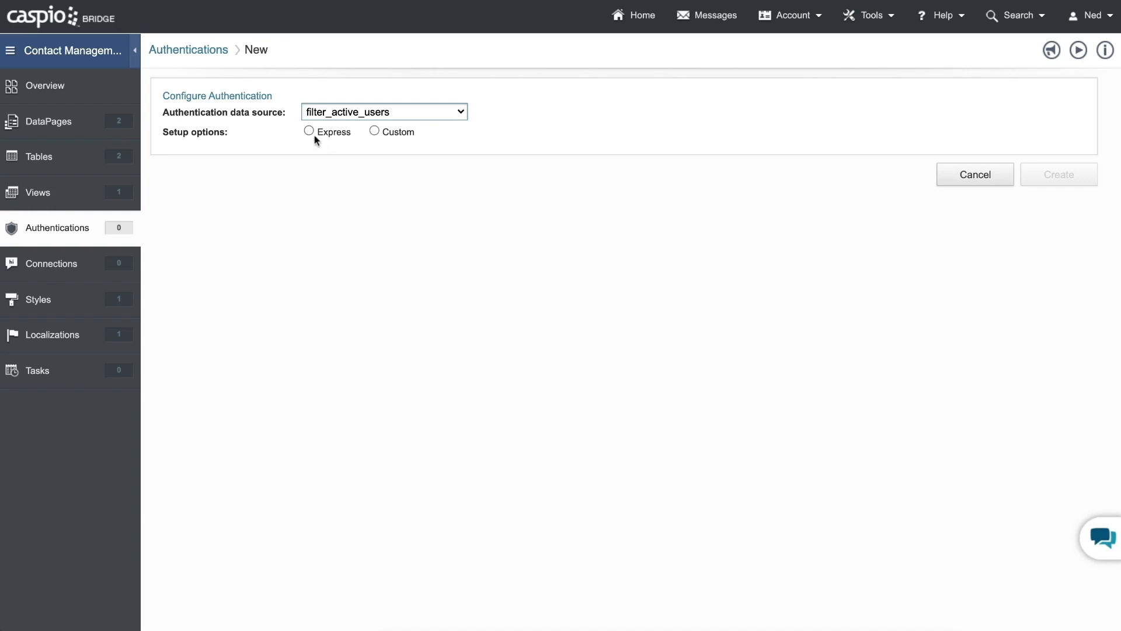
{"action": "left_click", "coordinate": [309, 131]}
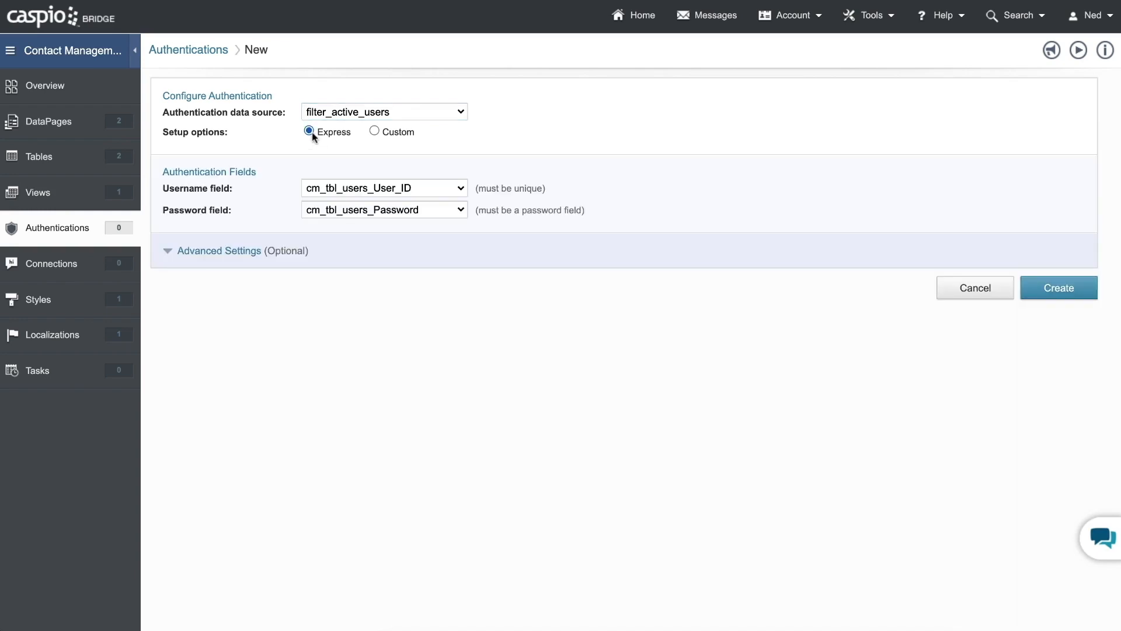
{"action": "mouse_move", "coordinate": [370, 138]}
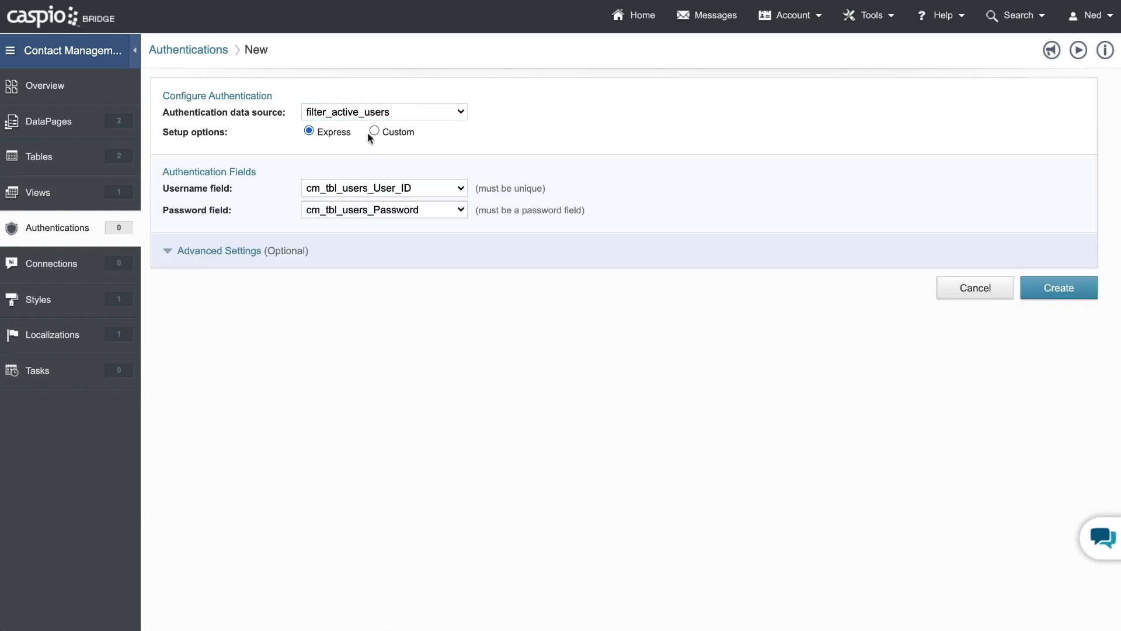
{"action": "left_click", "coordinate": [374, 132]}
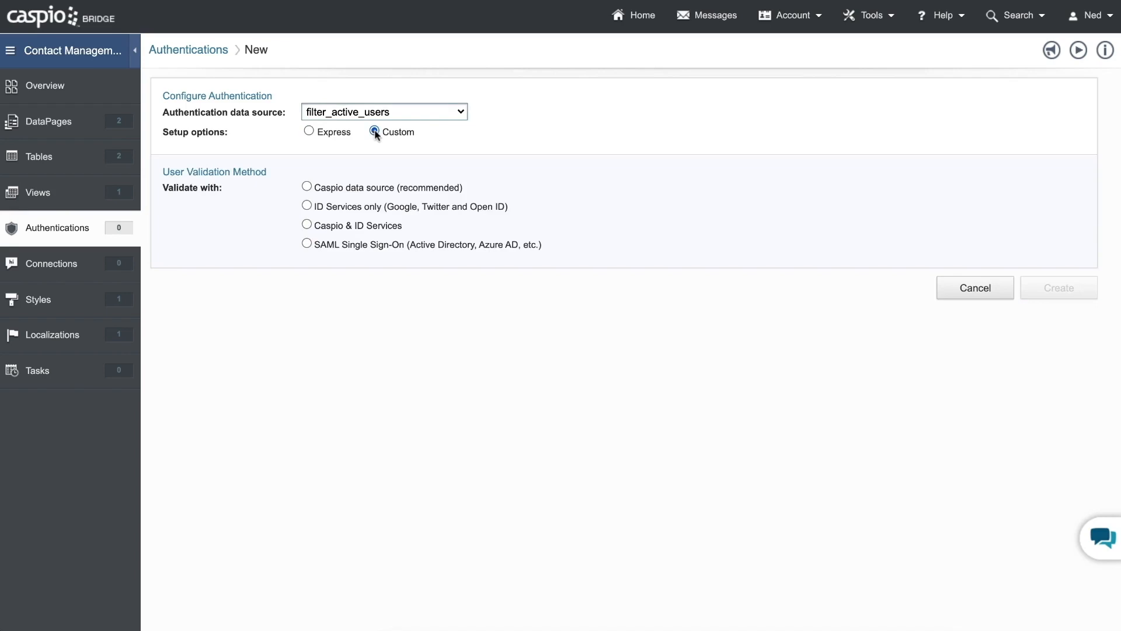
Preview each validation method, then settle on Caspio data source with email and password fields
{"action": "left_click", "coordinate": [307, 187]}
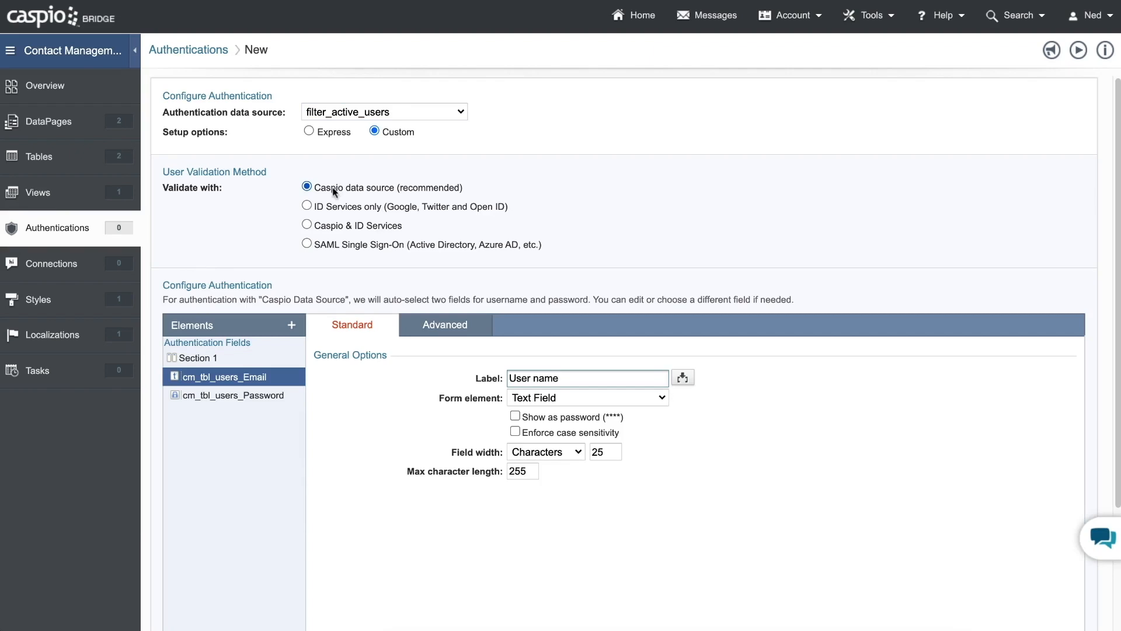
{"action": "left_click", "coordinate": [306, 206]}
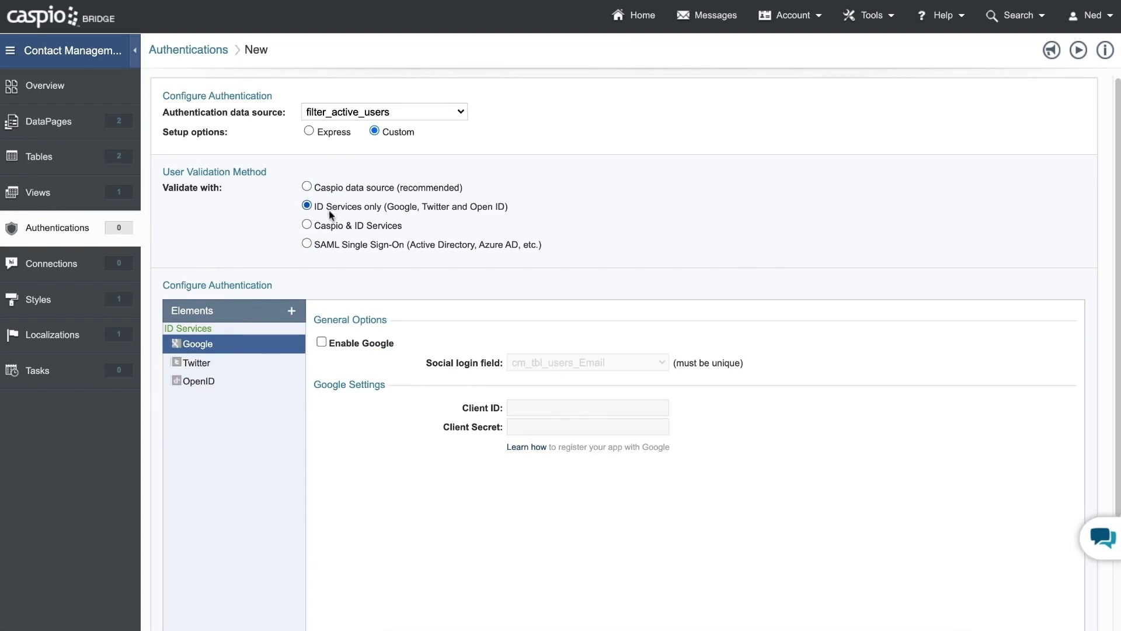
{"action": "left_click", "coordinate": [306, 225]}
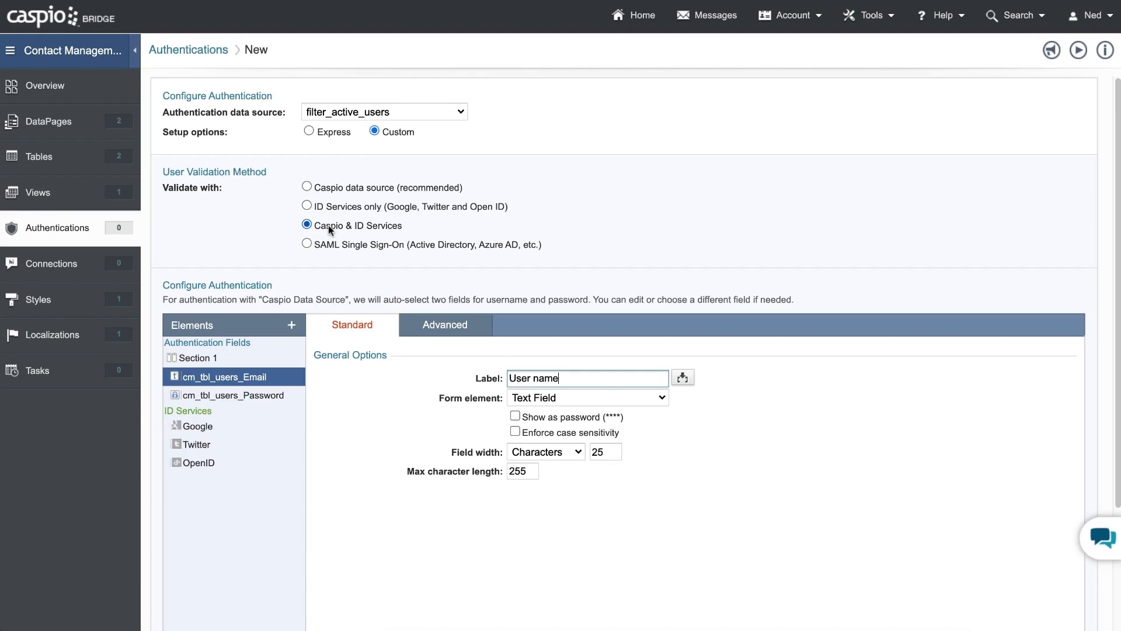
{"action": "mouse_move", "coordinate": [329, 245]}
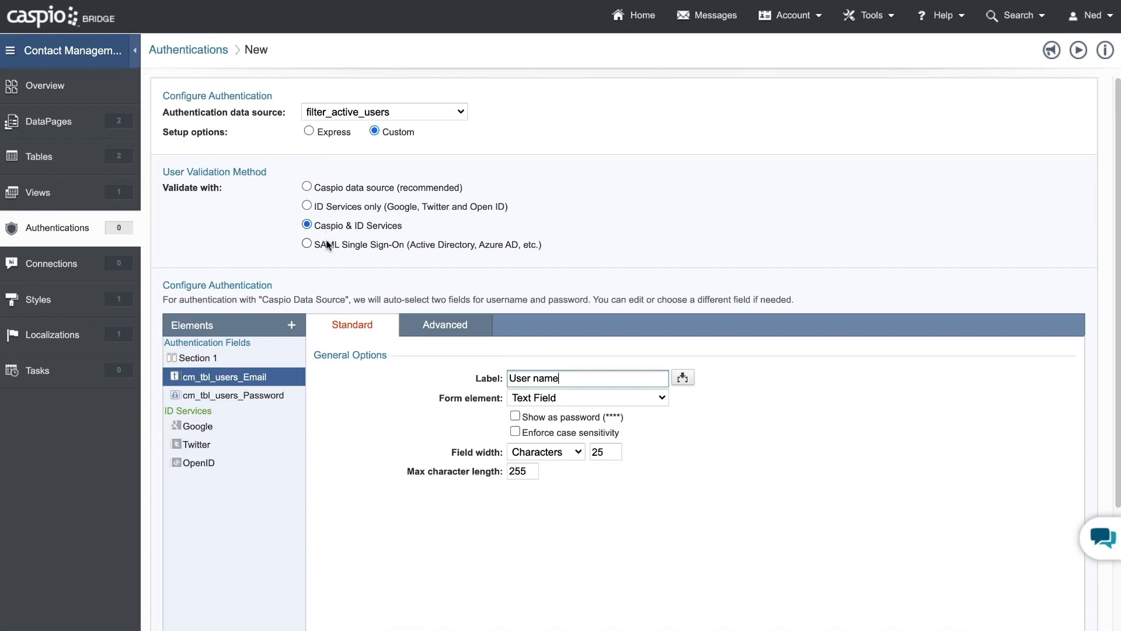
{"action": "left_click", "coordinate": [306, 244]}
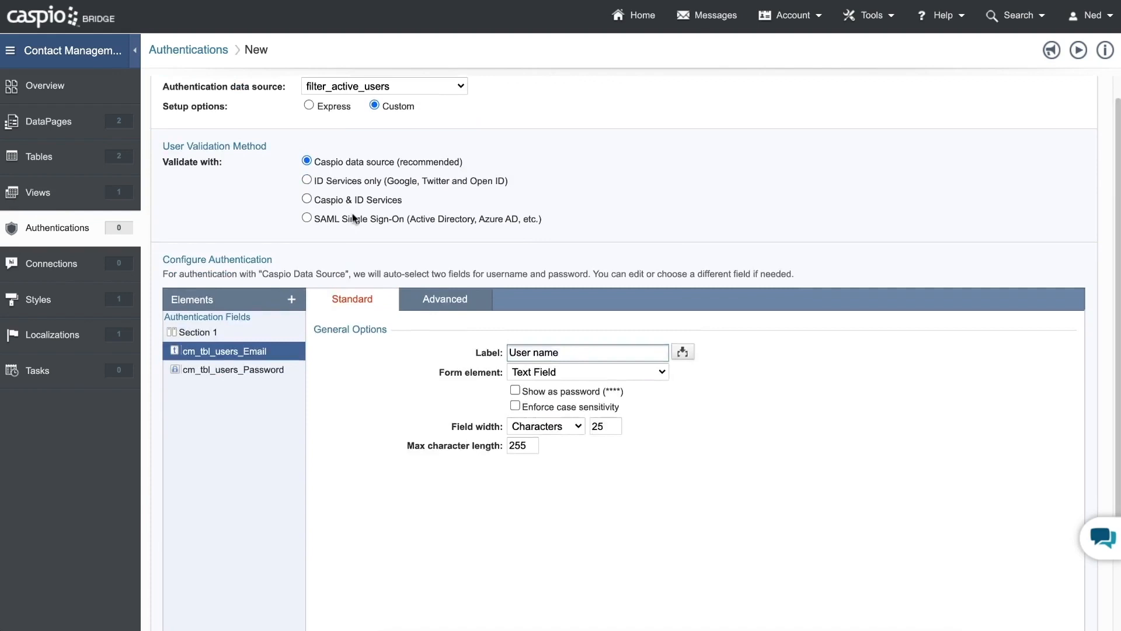
Name the authentication 'cm user login' and finish creating it
{"action": "scroll", "scroll_direction": "down", "scroll_amount": 3}
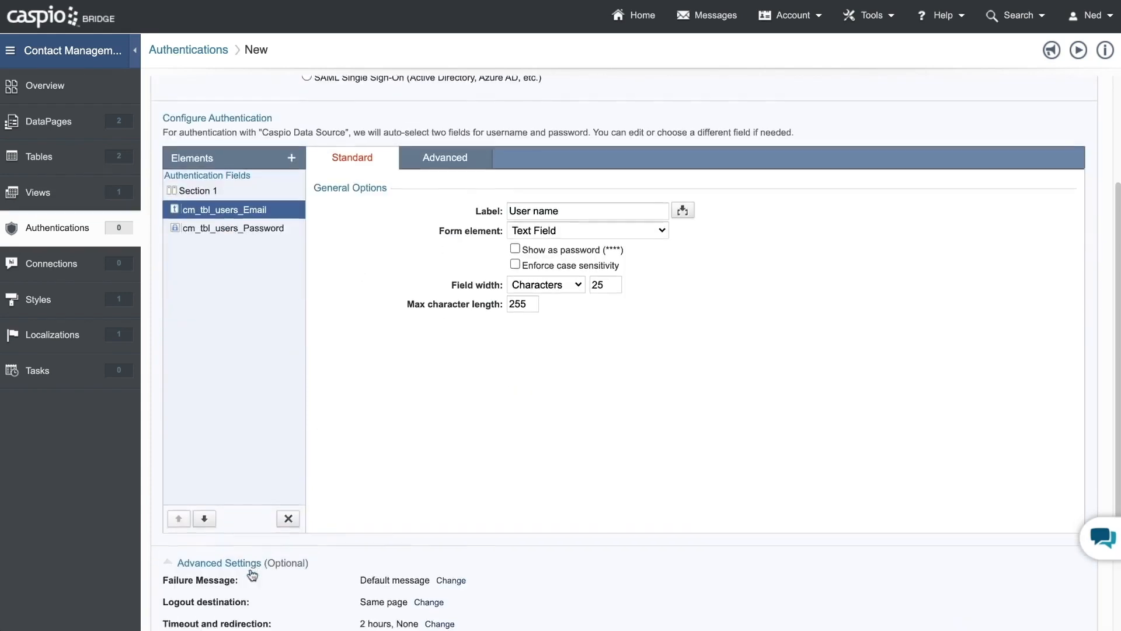
{"action": "scroll", "scroll_direction": "down", "scroll_amount": 3}
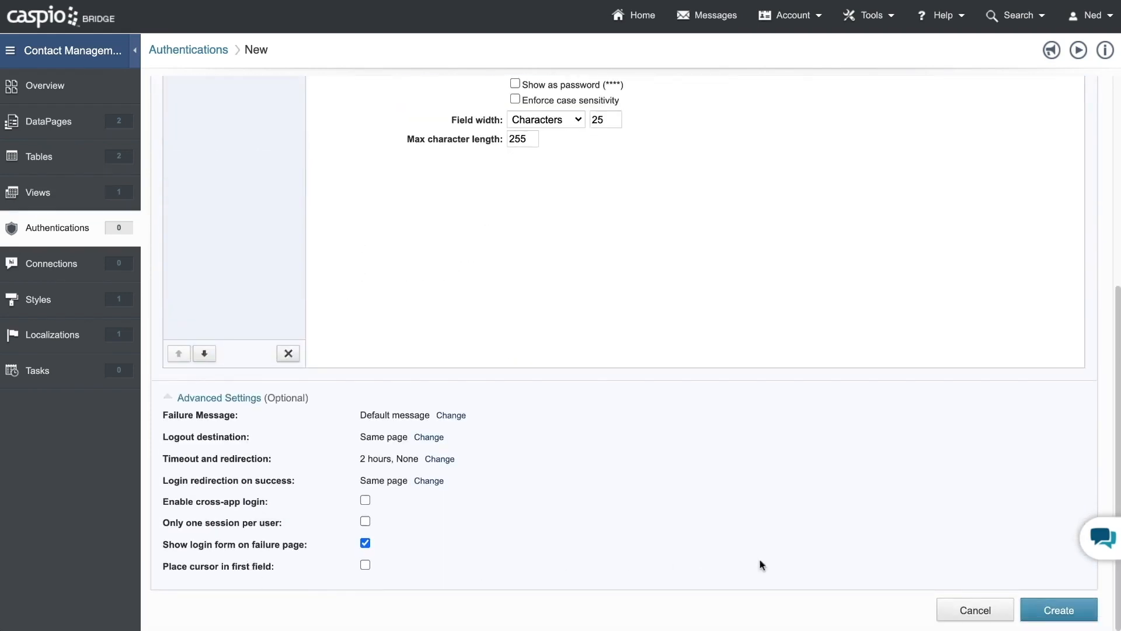
{"action": "left_click", "coordinate": [1059, 610]}
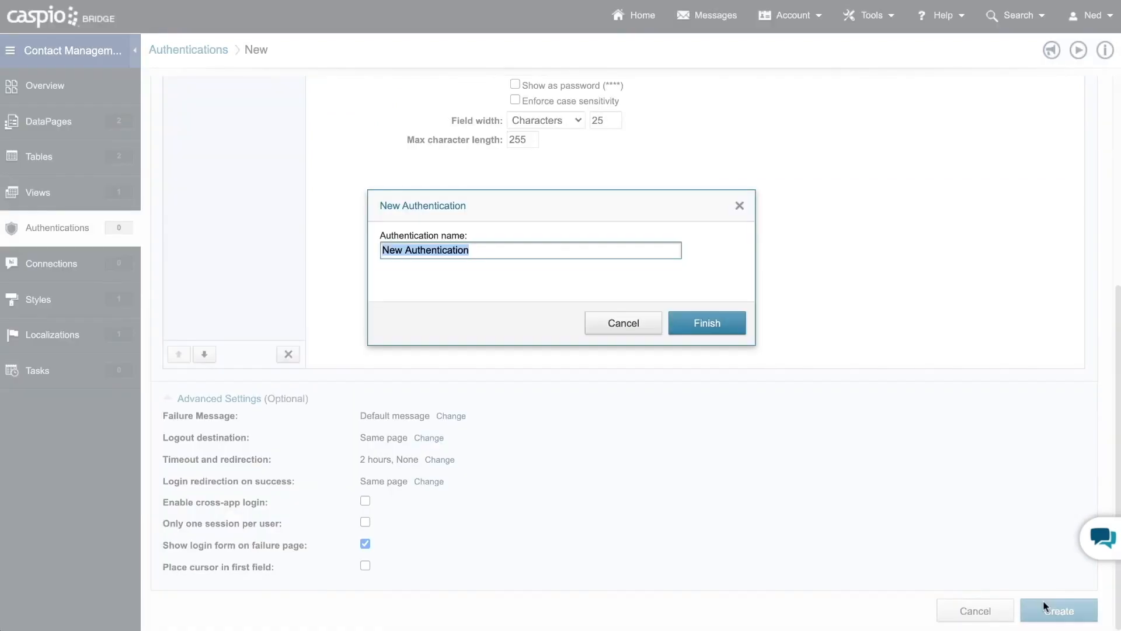
{"action": "type", "text": "cm"}
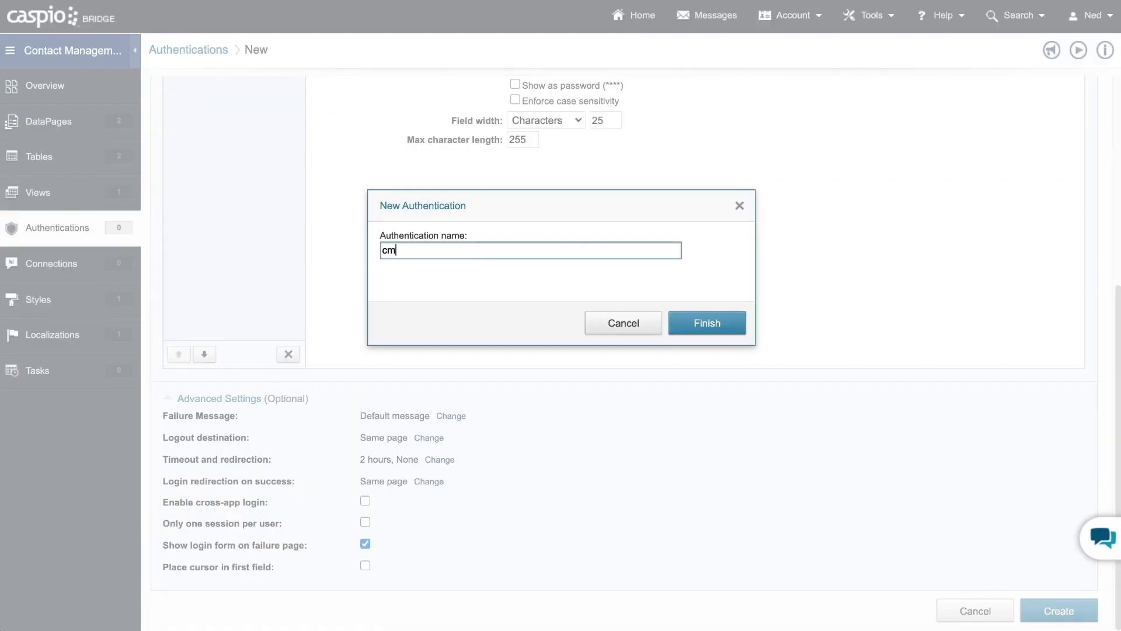
{"action": "type", "text": "user logi"}
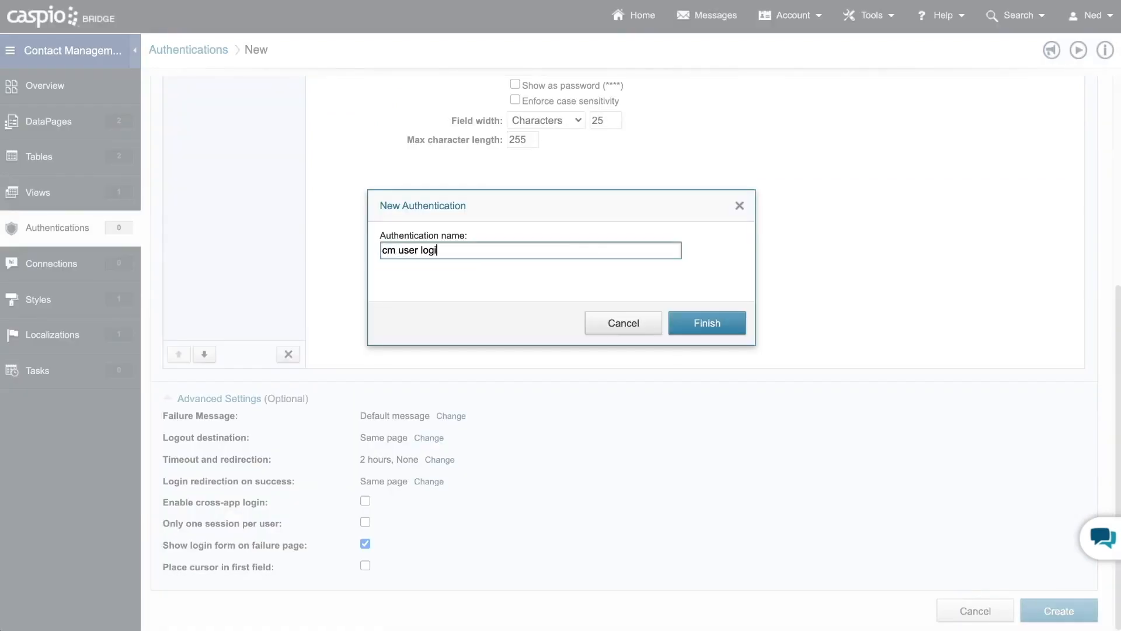
{"action": "type", "text": "n"}
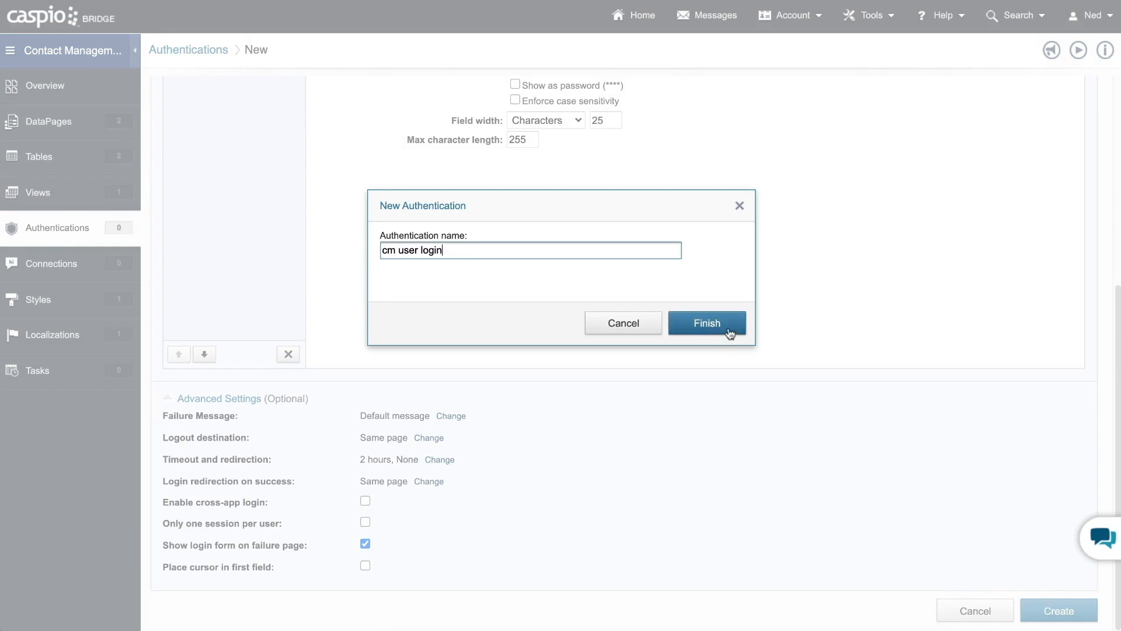
{"action": "left_click", "coordinate": [706, 323]}
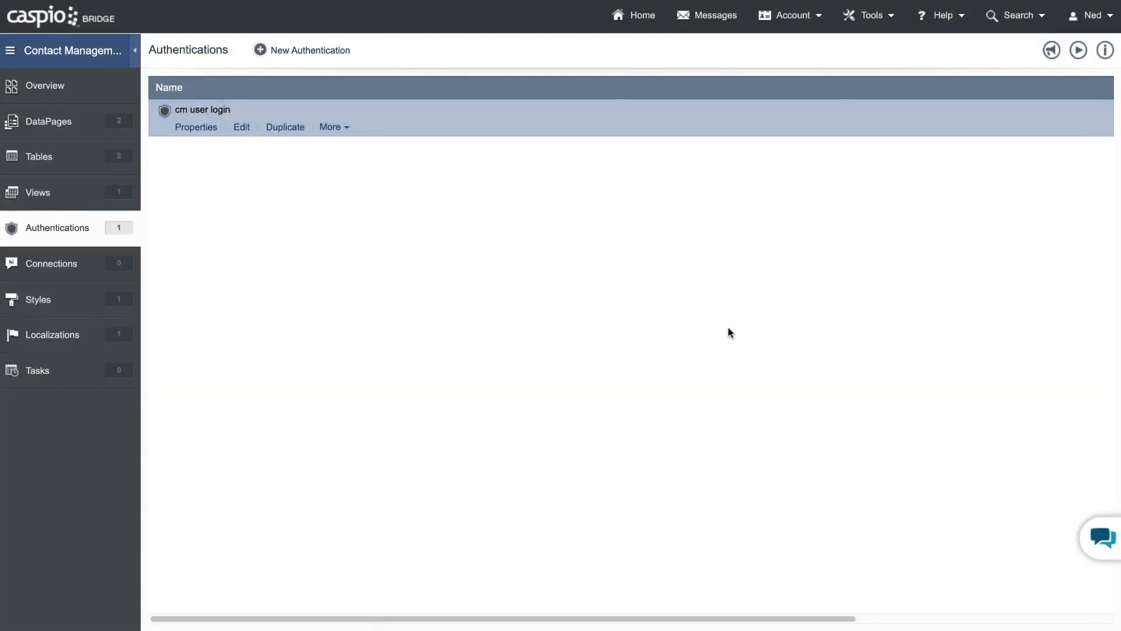
Open the Contact Form DataPage for editing and advance to its security settings
{"action": "left_click", "coordinate": [48, 121]}
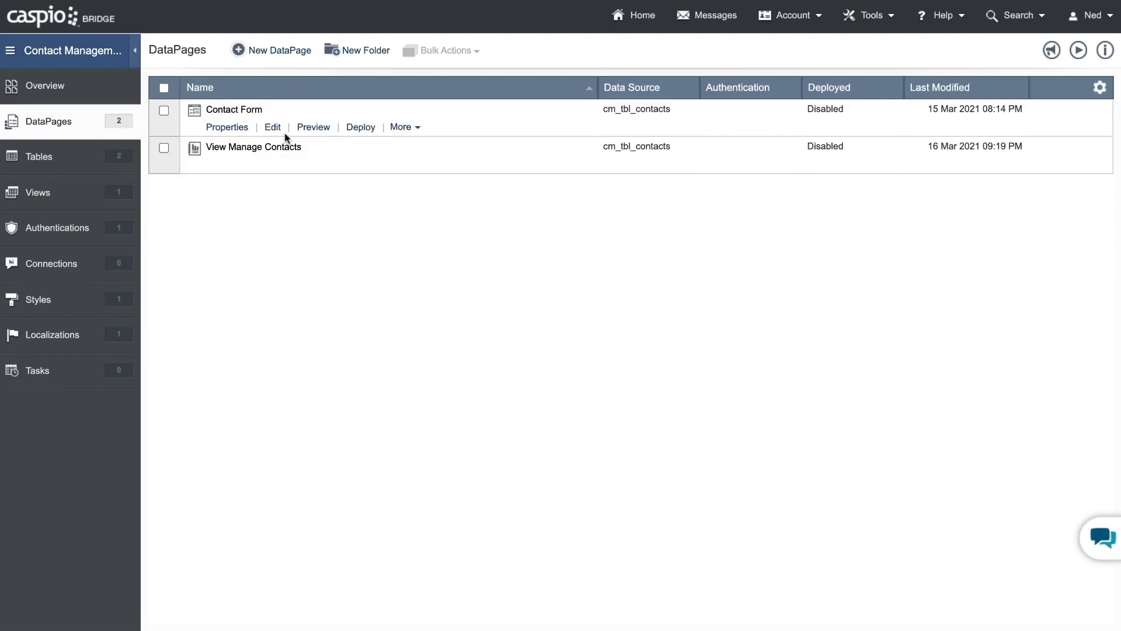
{"action": "left_click", "coordinate": [273, 126]}
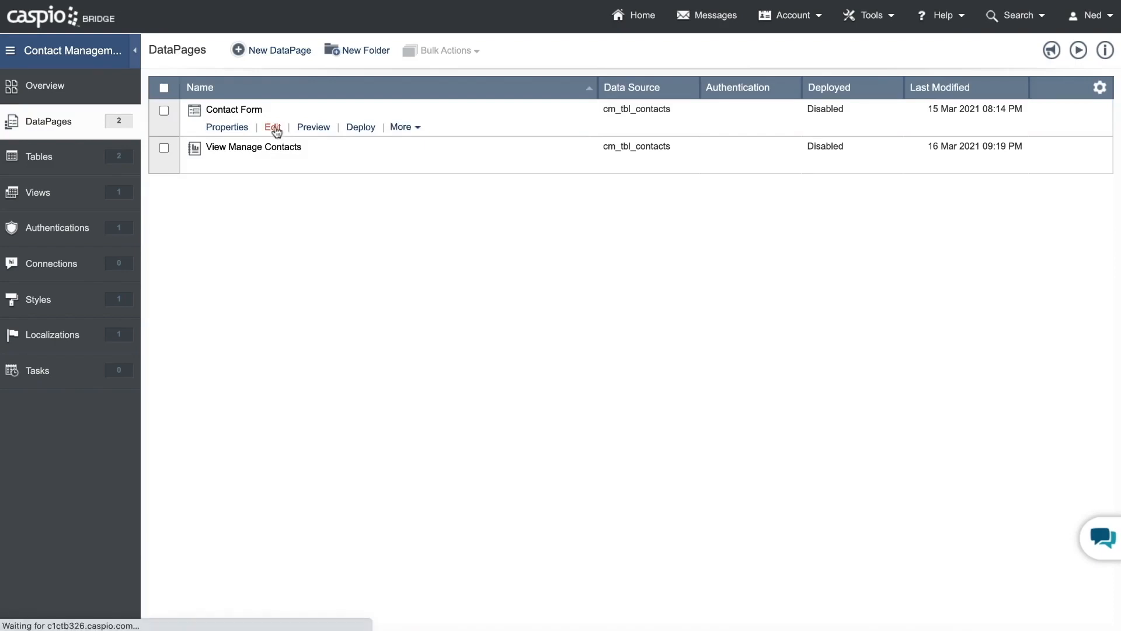
{"action": "left_click", "coordinate": [273, 126]}
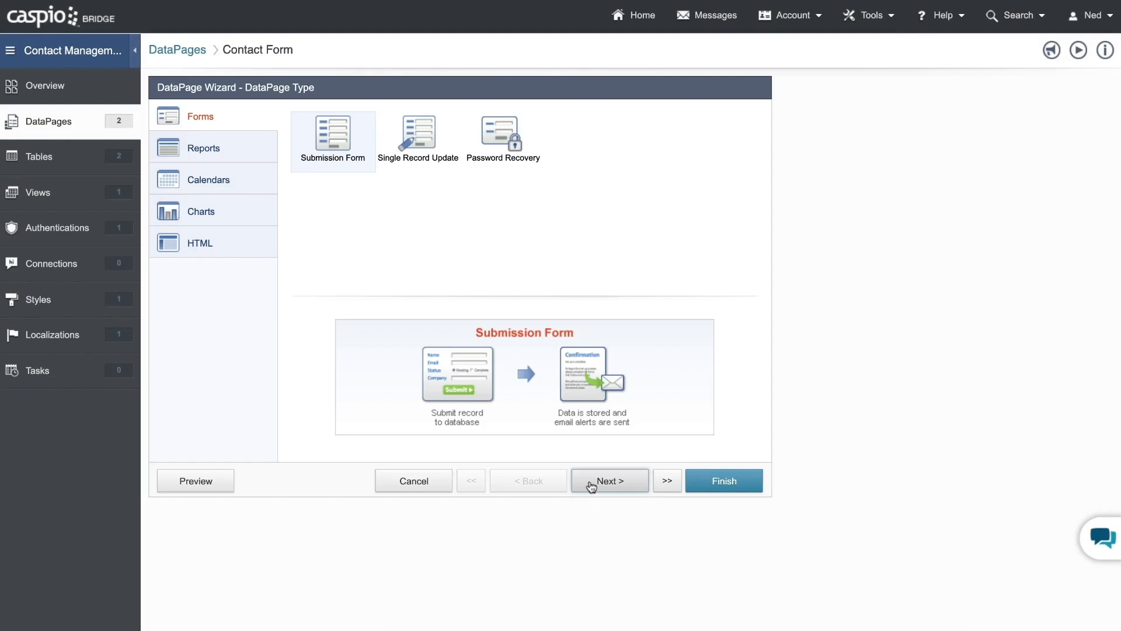
{"action": "left_click", "coordinate": [609, 480]}
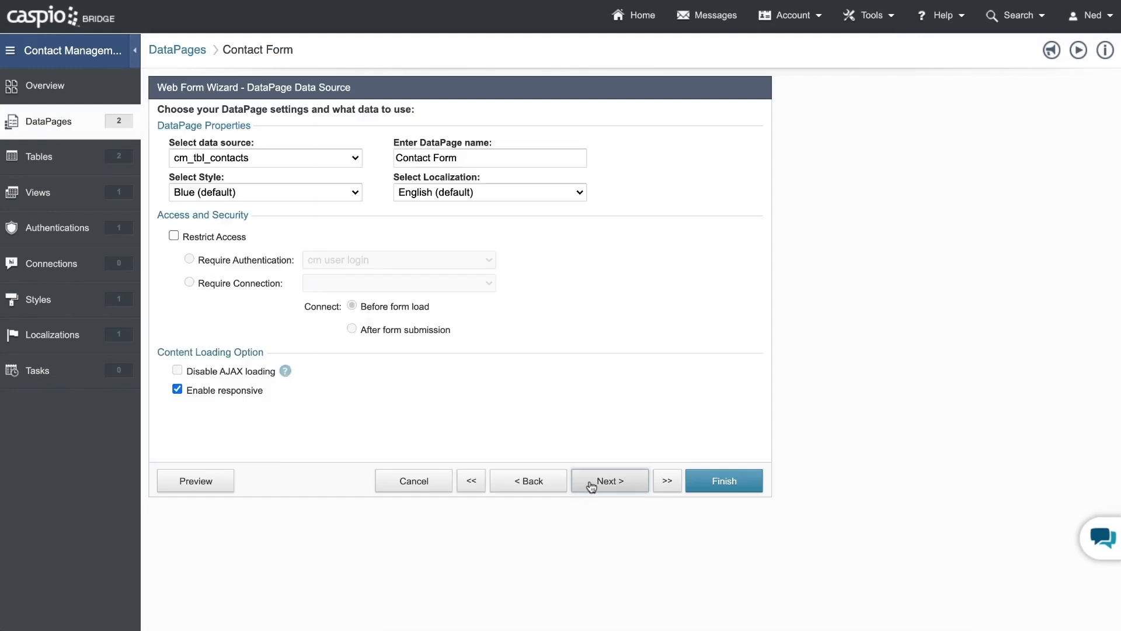
Restrict Contact Form access to cm user login and save
{"action": "left_click", "coordinate": [173, 236]}
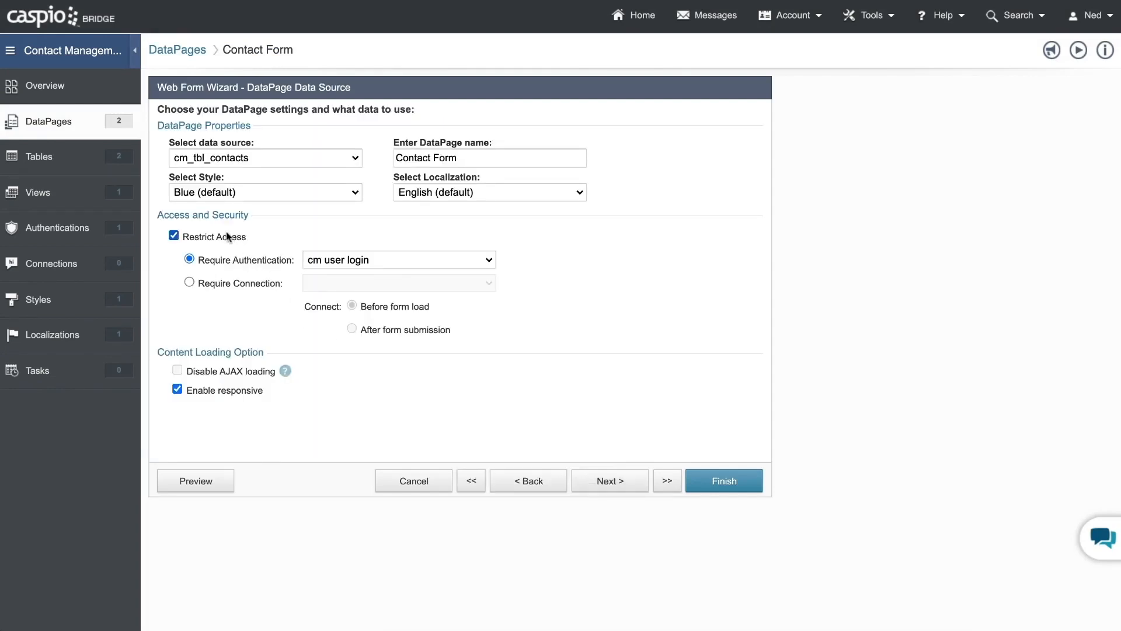
{"action": "left_click", "coordinate": [398, 260]}
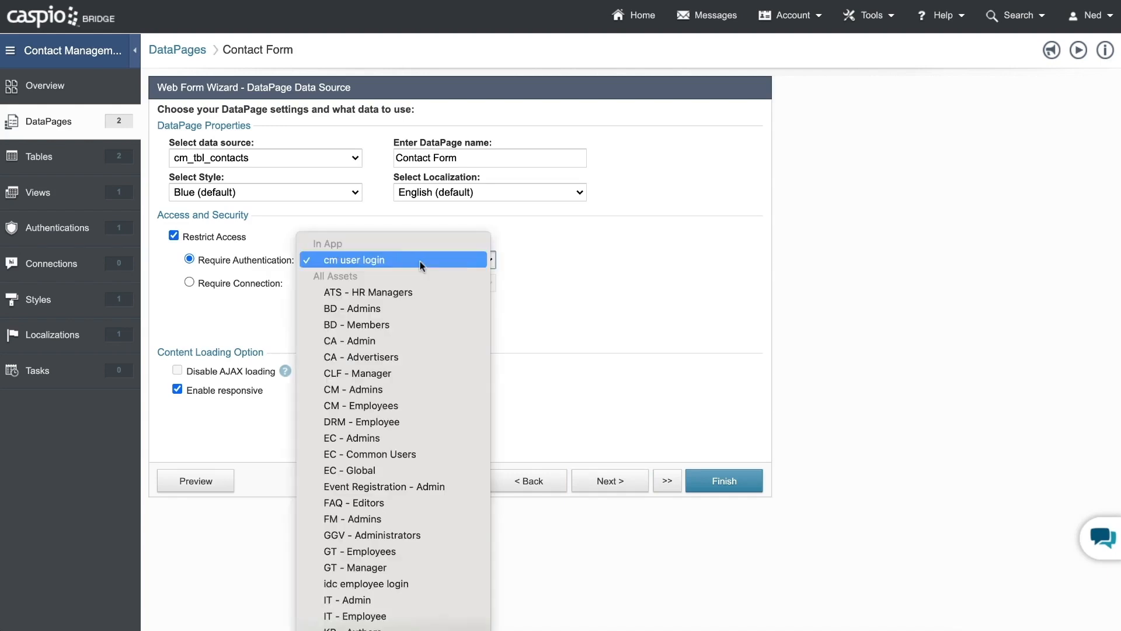
{"action": "left_click", "coordinate": [356, 260]}
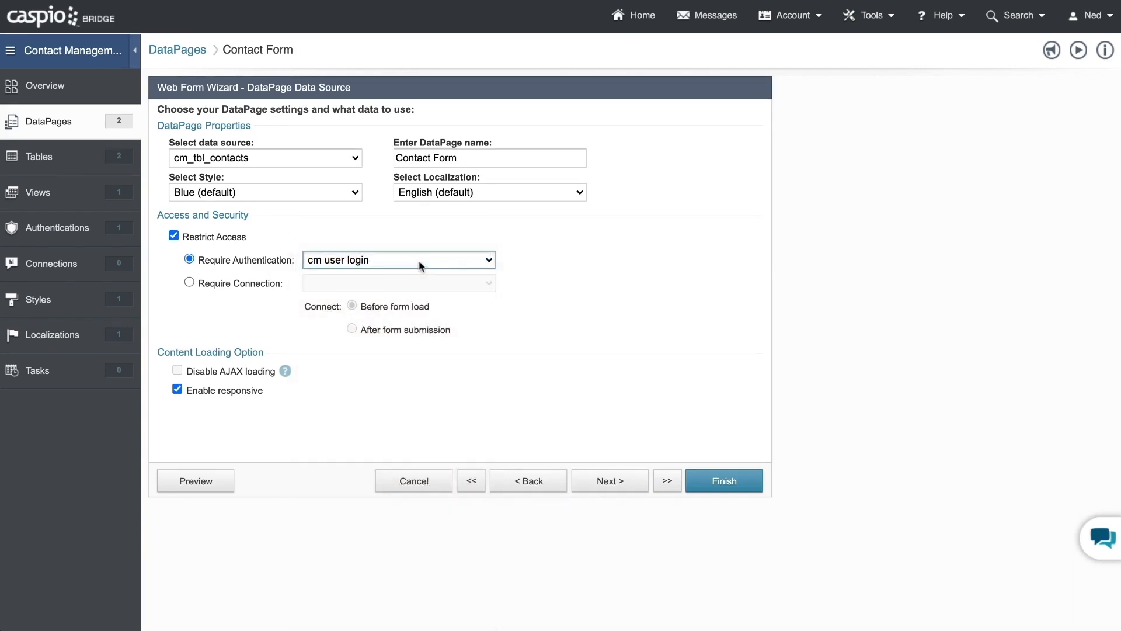
{"action": "mouse_move", "coordinate": [737, 463]}
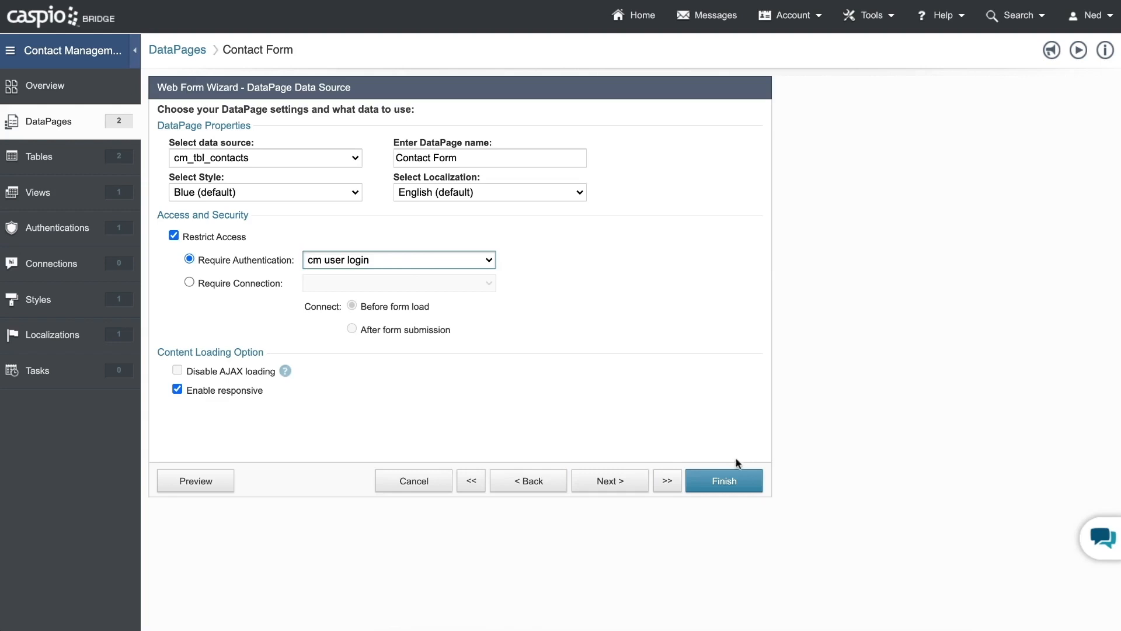
{"action": "left_click", "coordinate": [723, 481]}
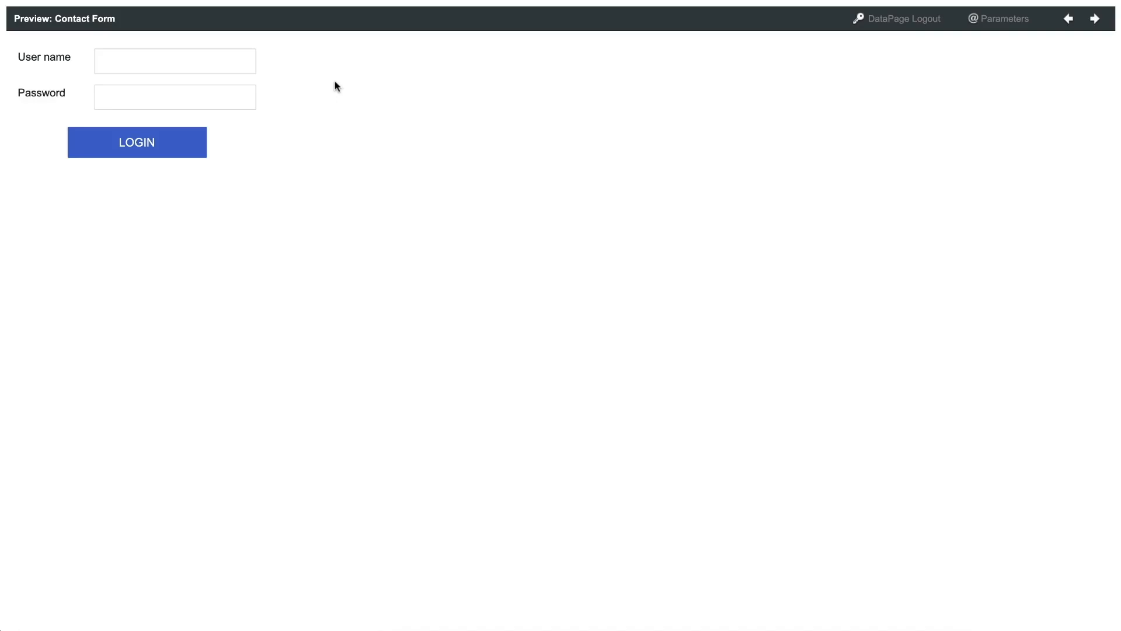
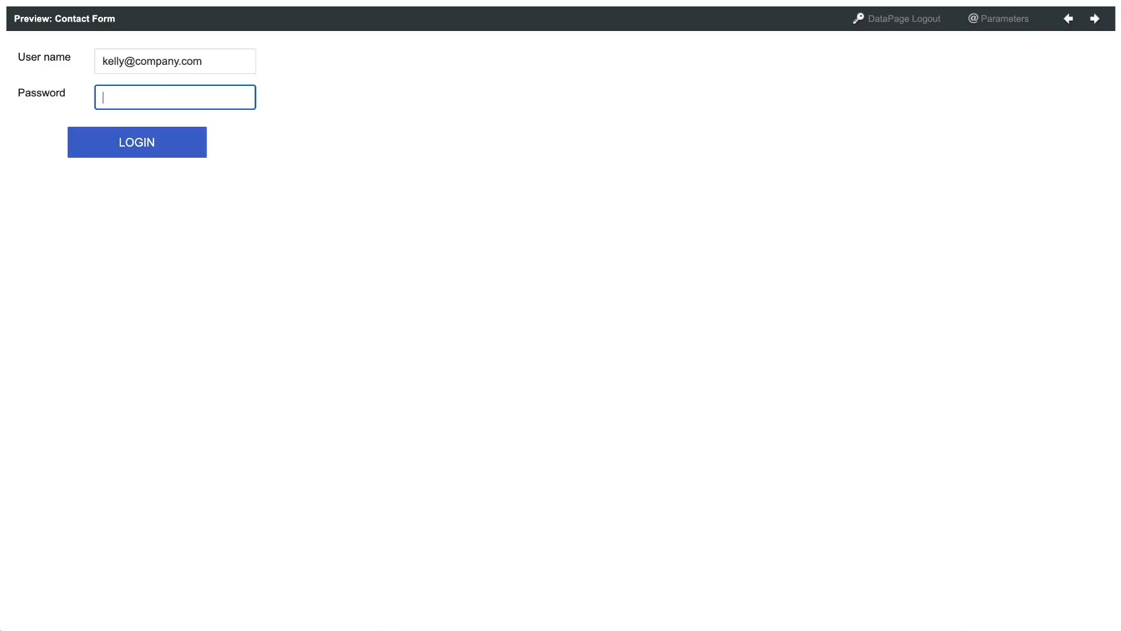
Enter 'kell' in the Contact Form login preview, then return to DataPages
{"action": "left_click", "coordinate": [137, 142]}
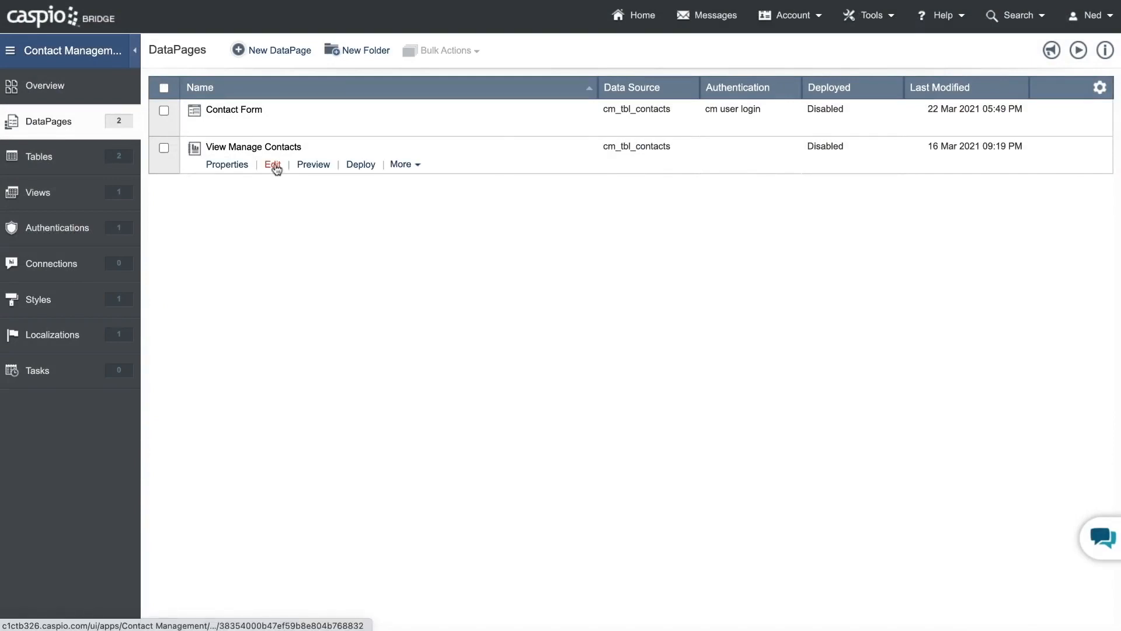
Restrict View Manage Contacts access to cm user login and save
{"action": "left_click", "coordinate": [272, 165]}
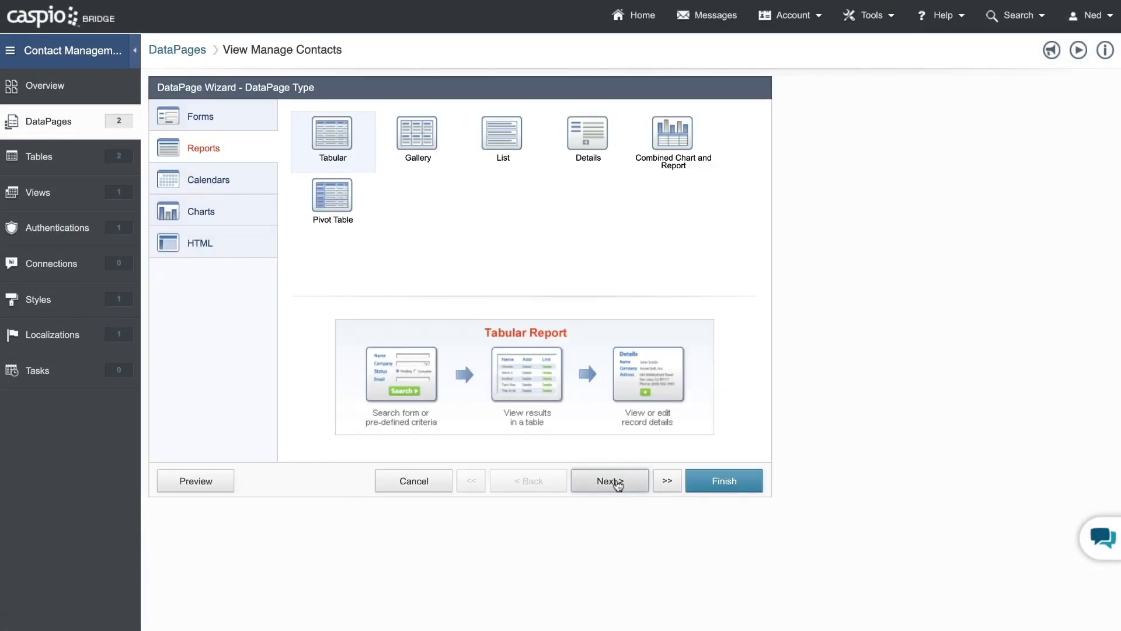
{"action": "left_click", "coordinate": [609, 480]}
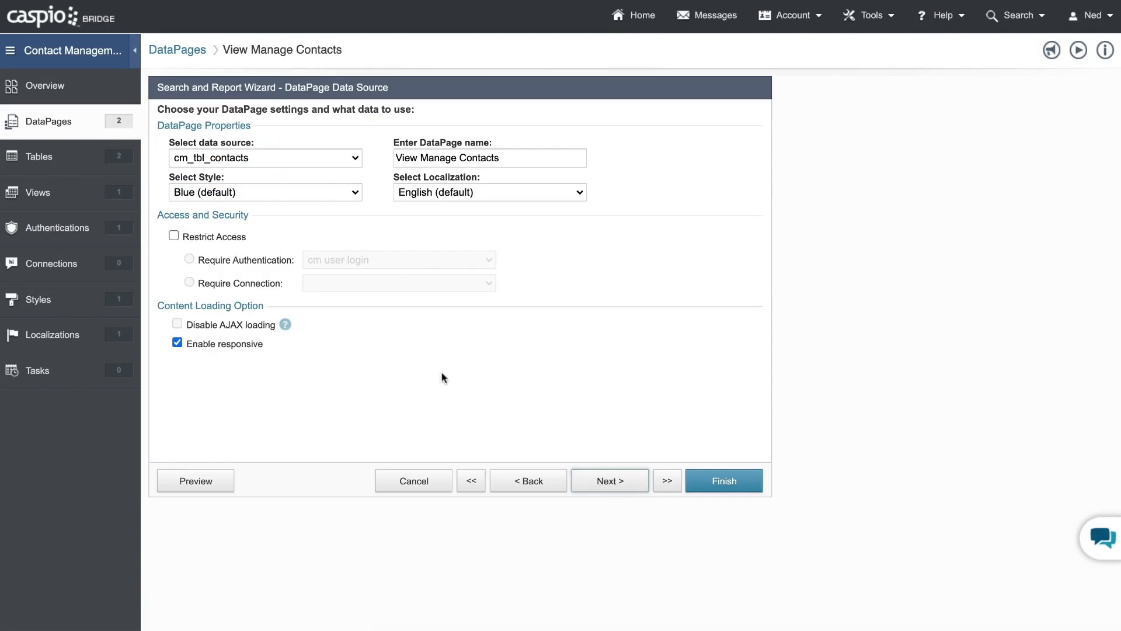
{"action": "left_click", "coordinate": [173, 236]}
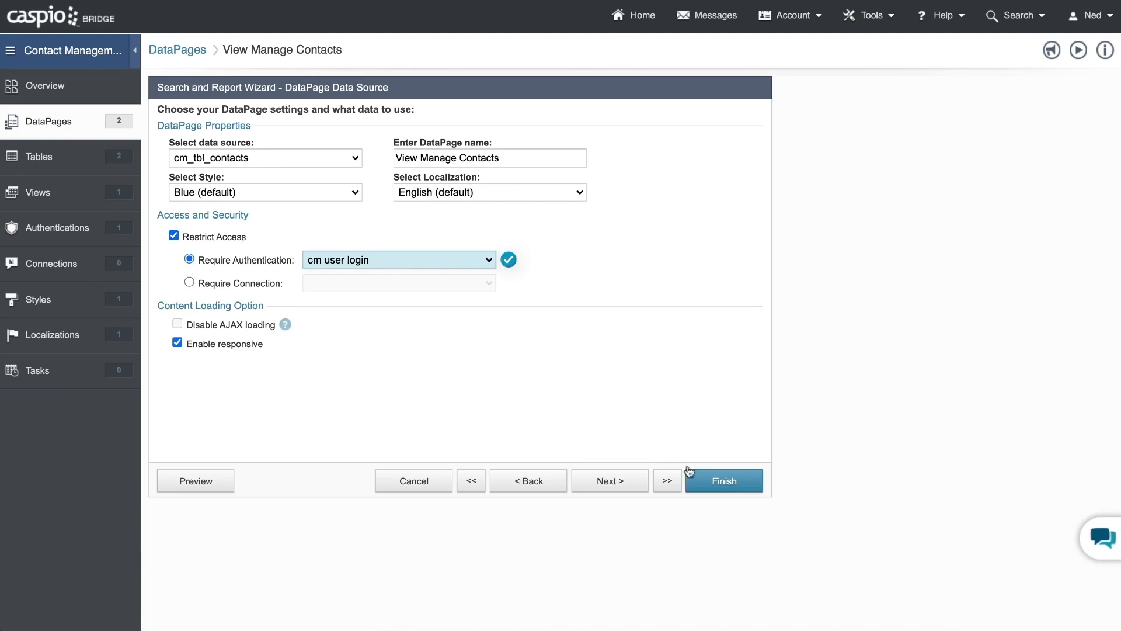
{"action": "left_click", "coordinate": [723, 481]}
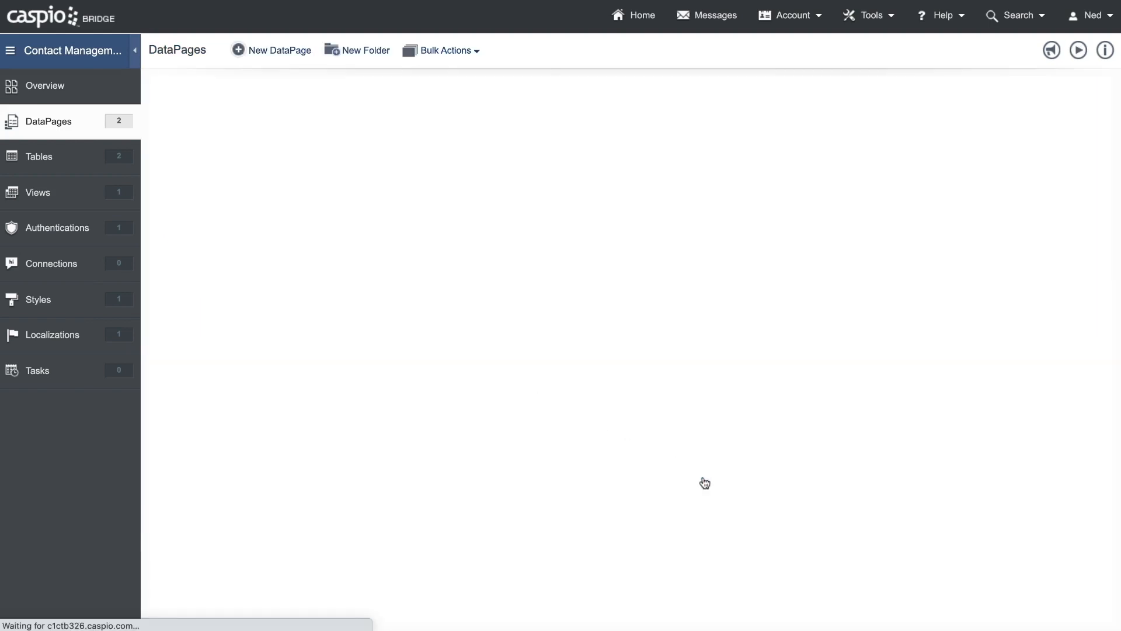